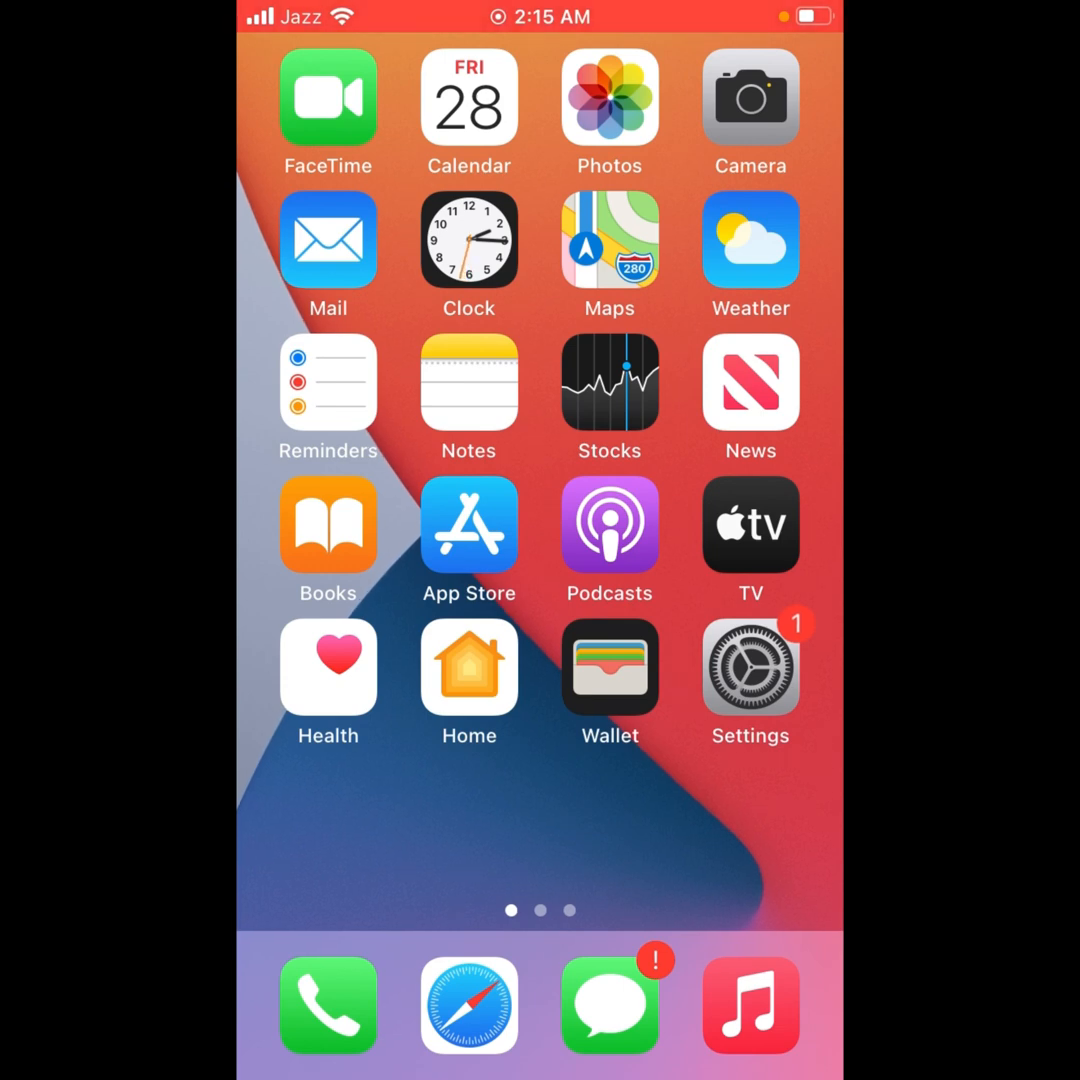
In the App Store Apps tab, tap GET on Amazon Prime Video to raise its install sheet
{"action": "left_click", "coordinate": [468, 524]}
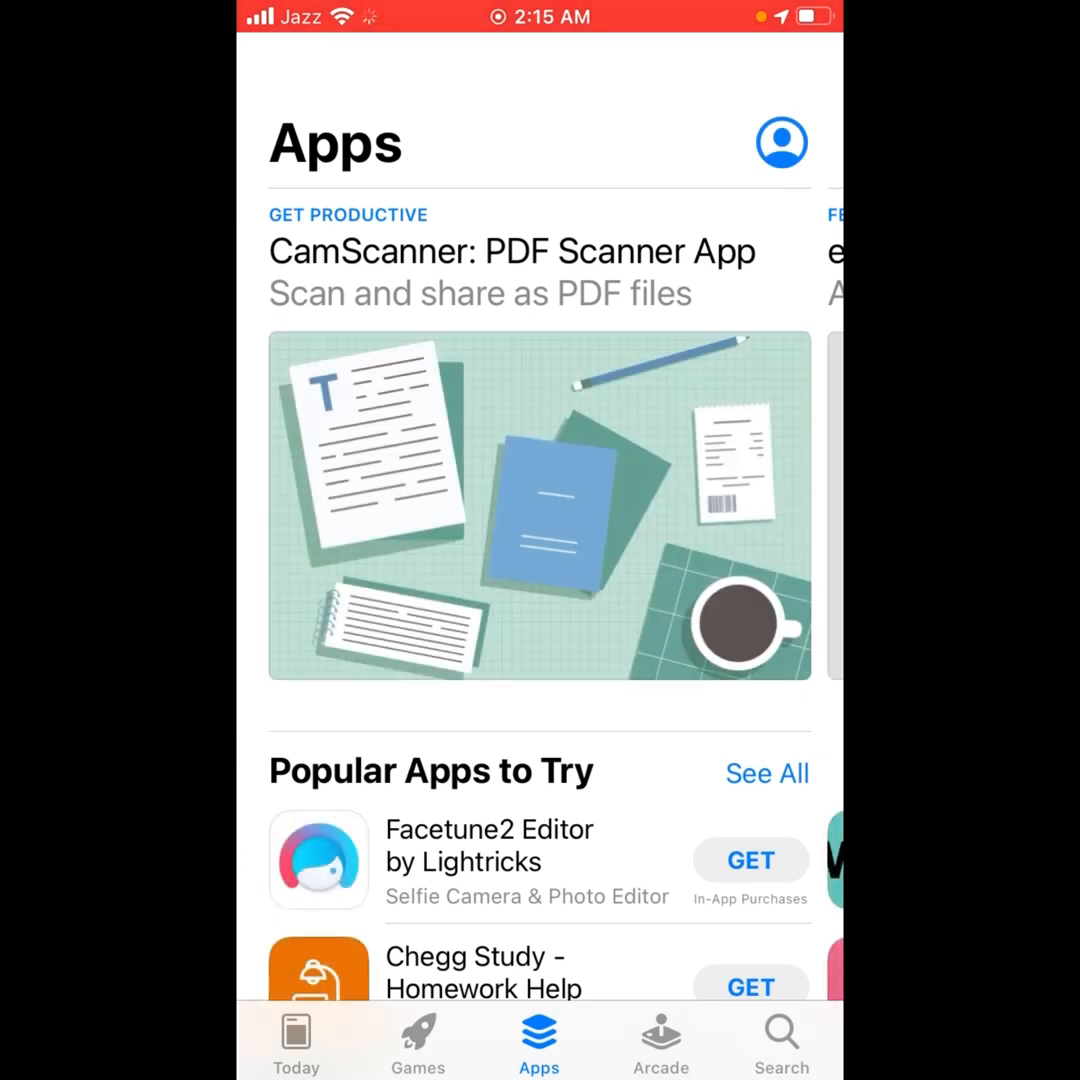
{"action": "scroll", "scroll_direction": "down", "scroll_amount": 3}
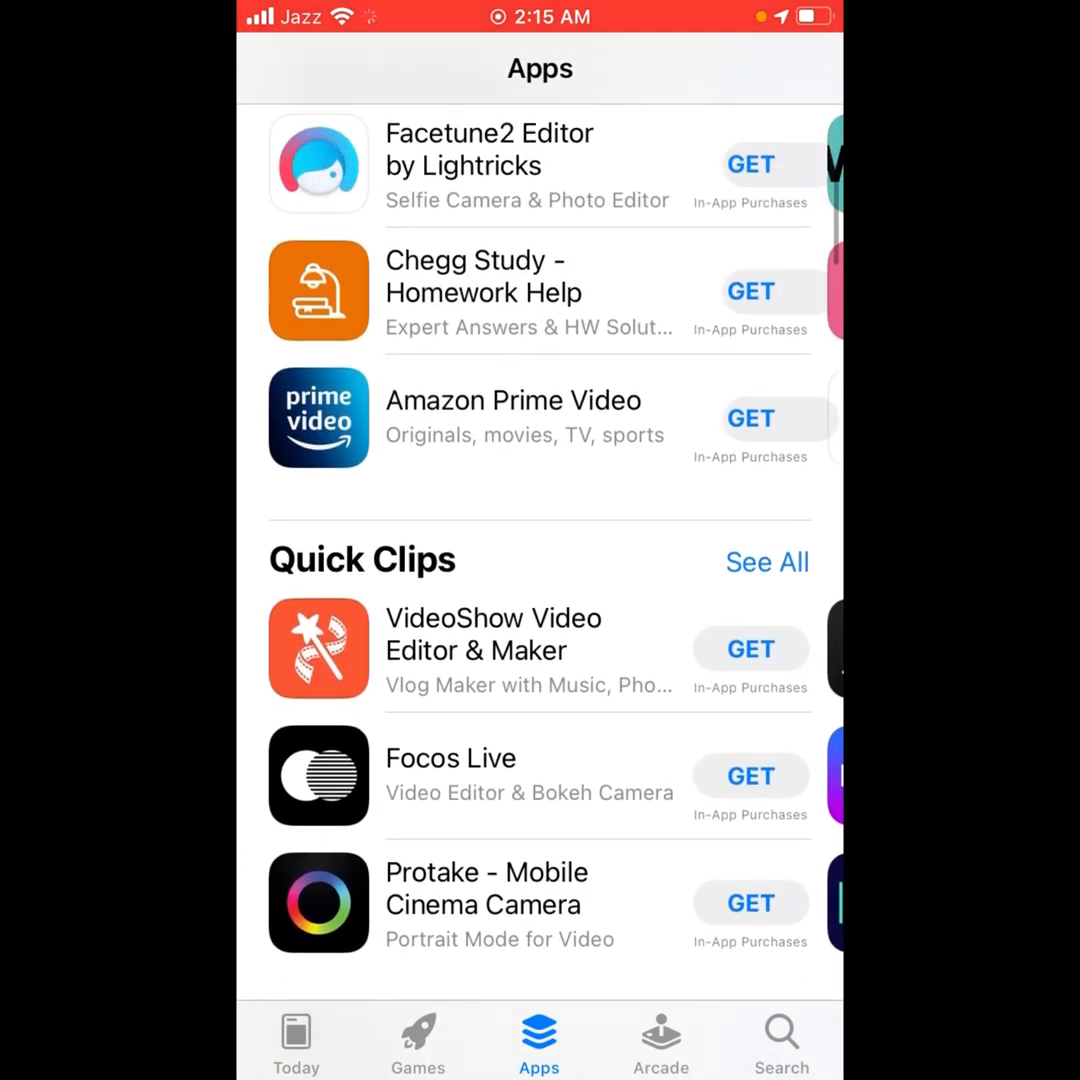
{"action": "left_click", "coordinate": [750, 418]}
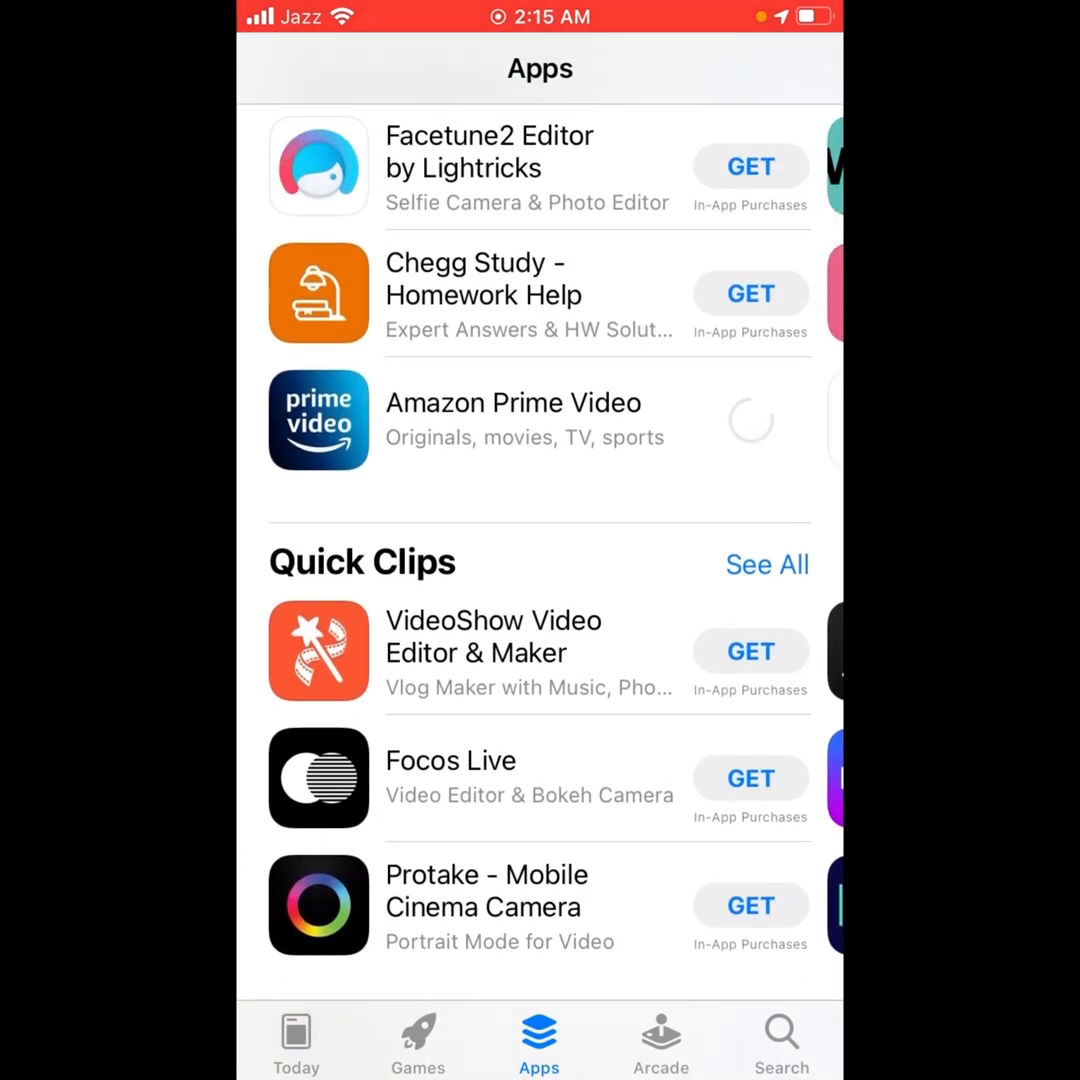
{"action": "left_click", "coordinate": [750, 418]}
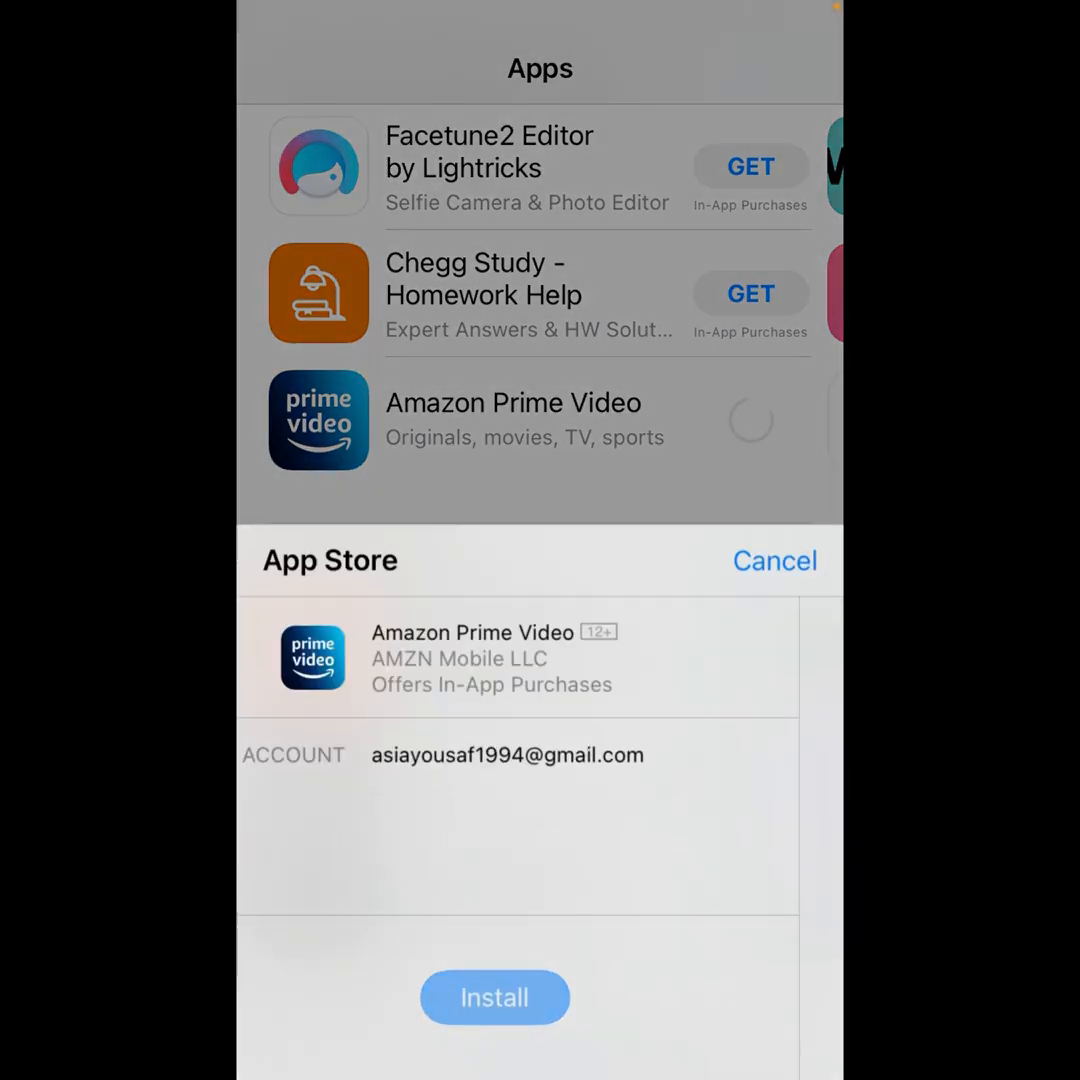
Cancel the Amazon Prime Video install sheet and return to the home screen
{"action": "left_click", "coordinate": [494, 997]}
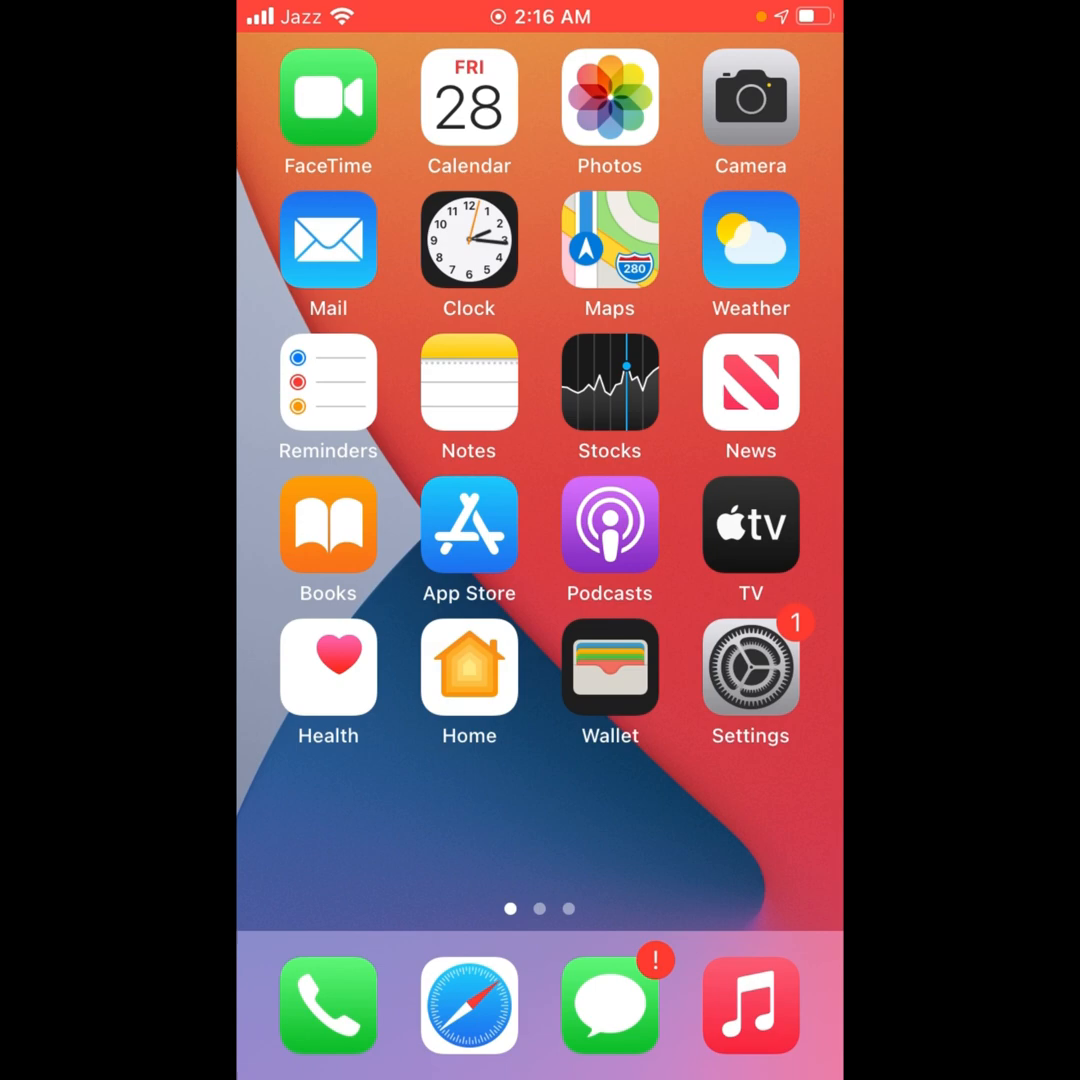
Open Settings, scroll down and go to Touch ID & Passcode
{"action": "left_click", "coordinate": [750, 667]}
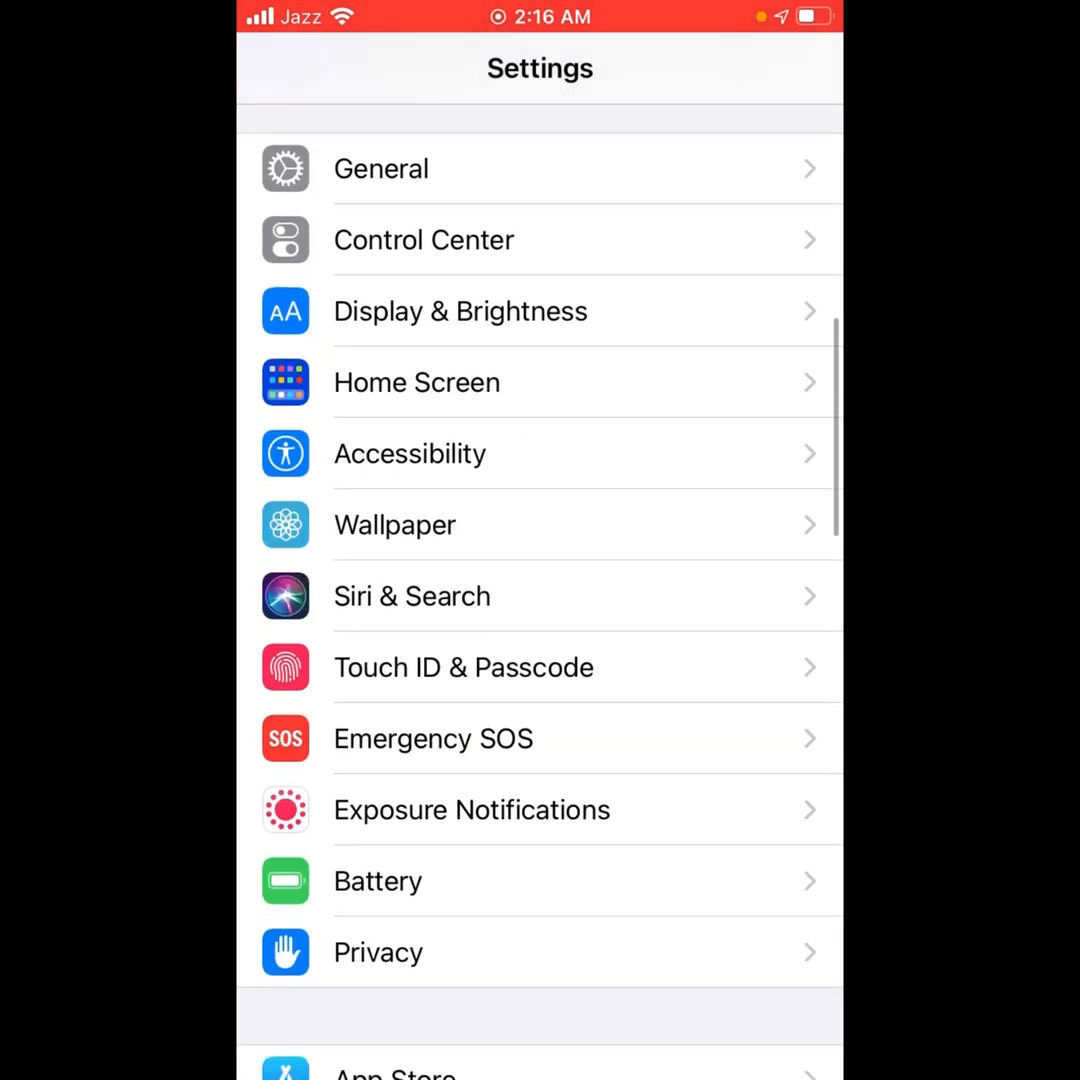
{"action": "scroll", "scroll_direction": "down", "scroll_amount": 3}
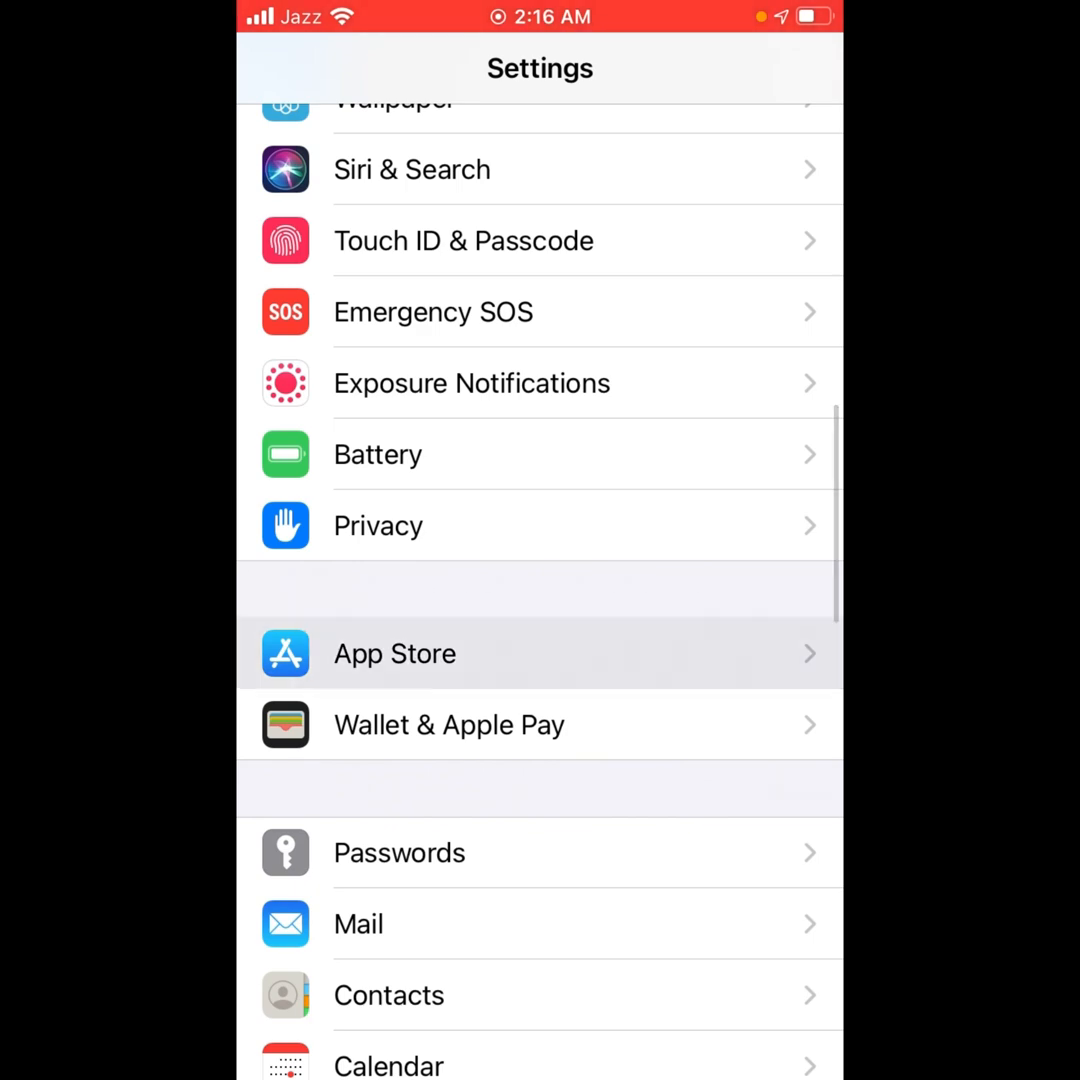
{"action": "left_click", "coordinate": [394, 653]}
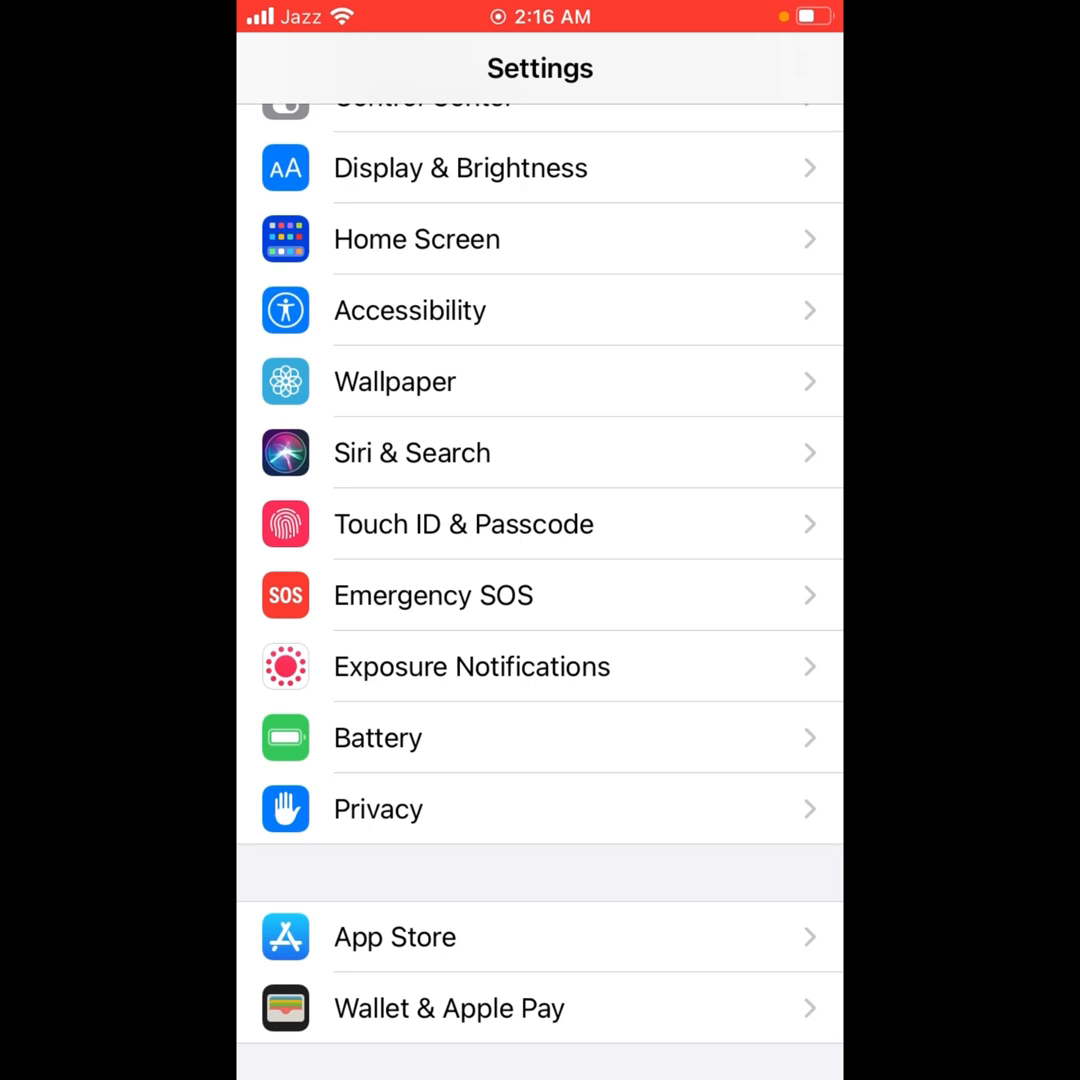
{"action": "left_click", "coordinate": [463, 524]}
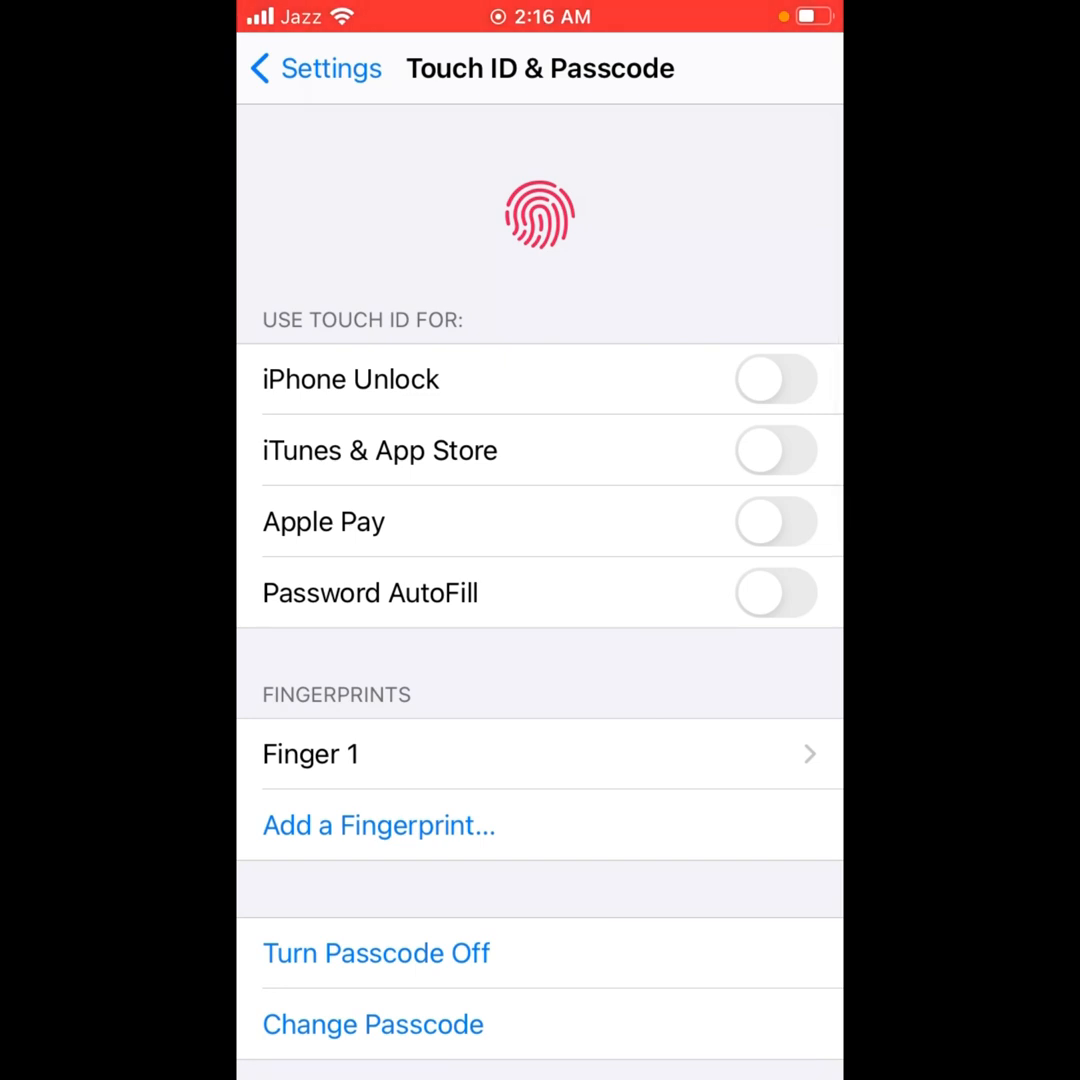
Switch on the iTunes & App Store toggle and confirm with the Apple ID password
{"action": "left_click", "coordinate": [776, 450]}
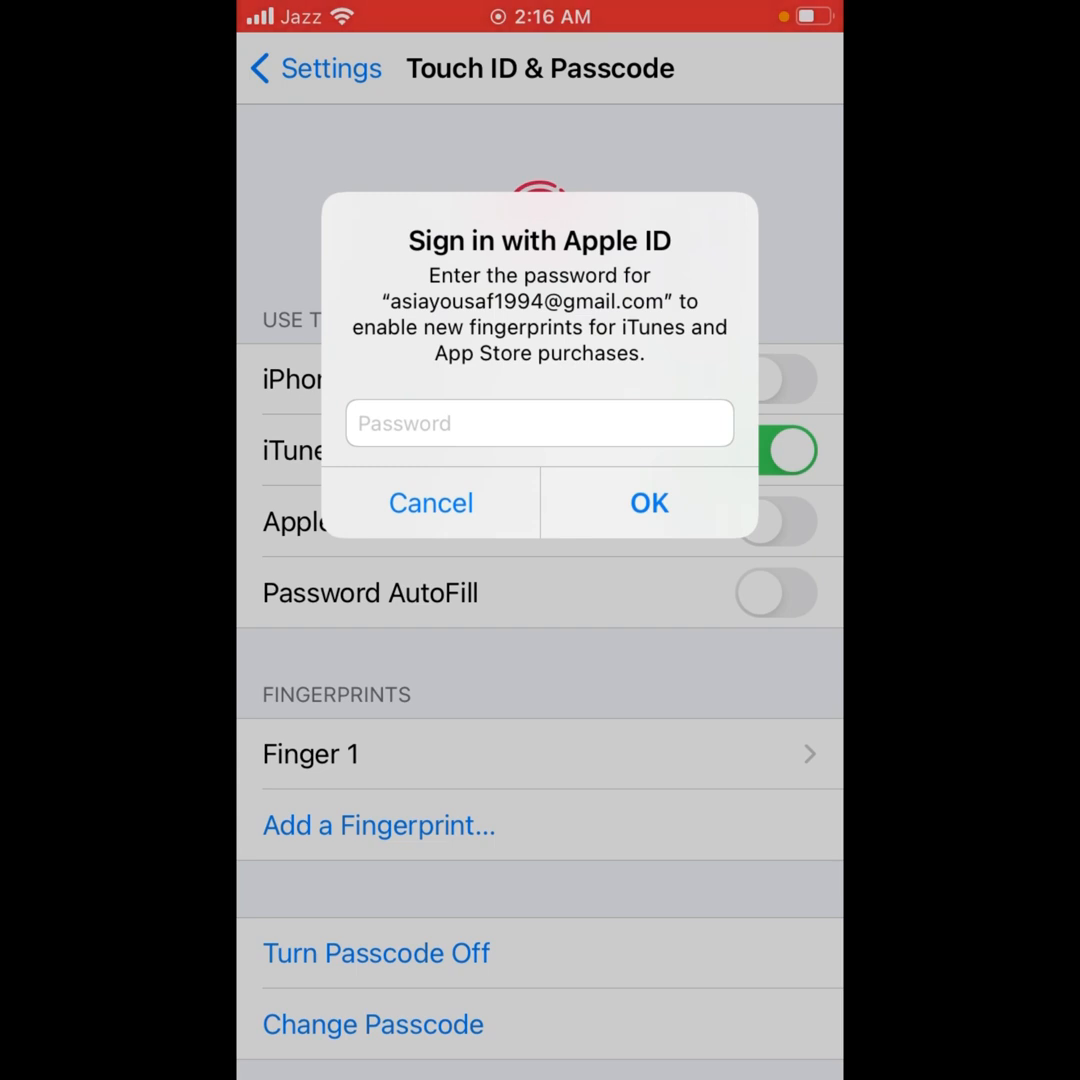
{"action": "left_click", "coordinate": [538, 423]}
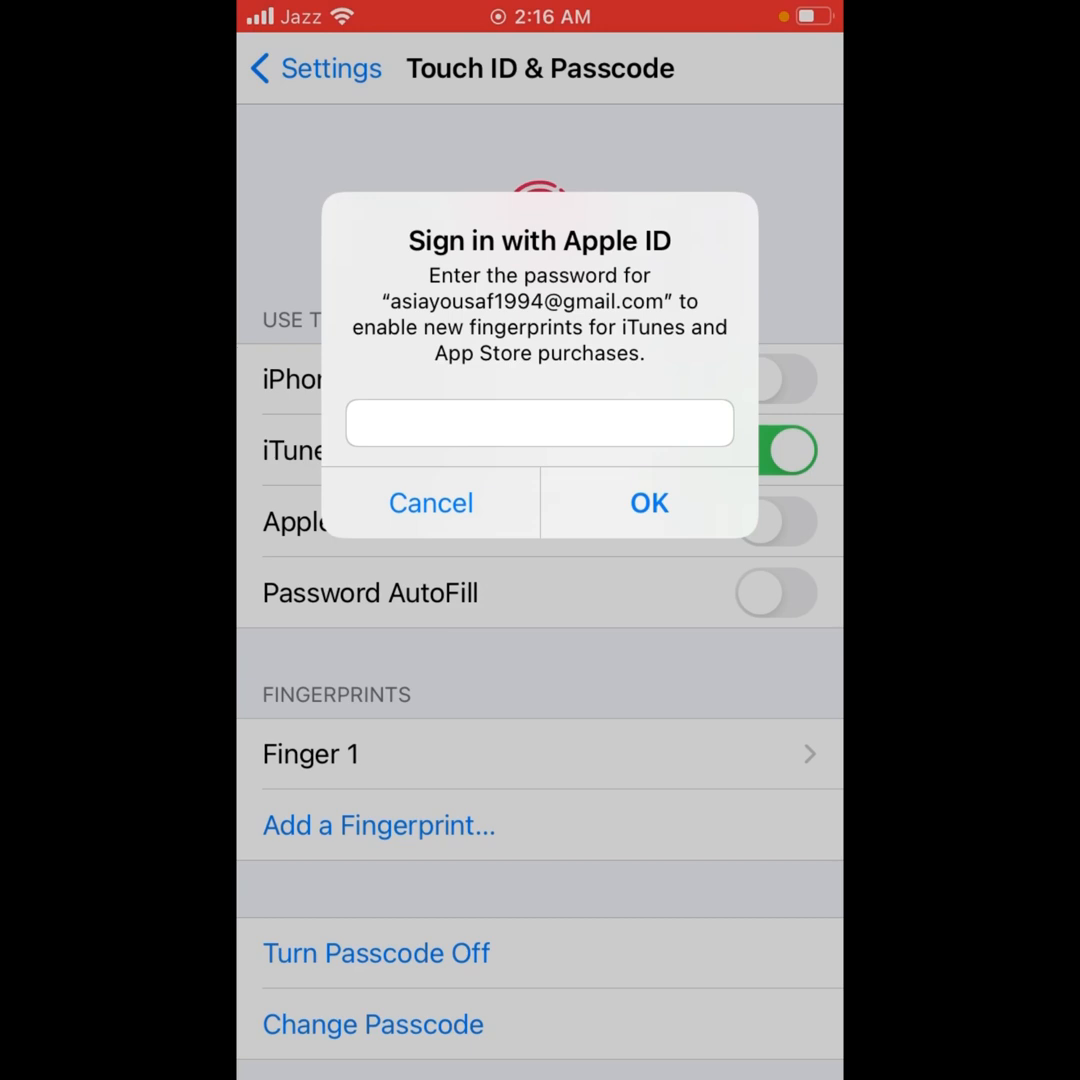
{"action": "left_click", "coordinate": [538, 422]}
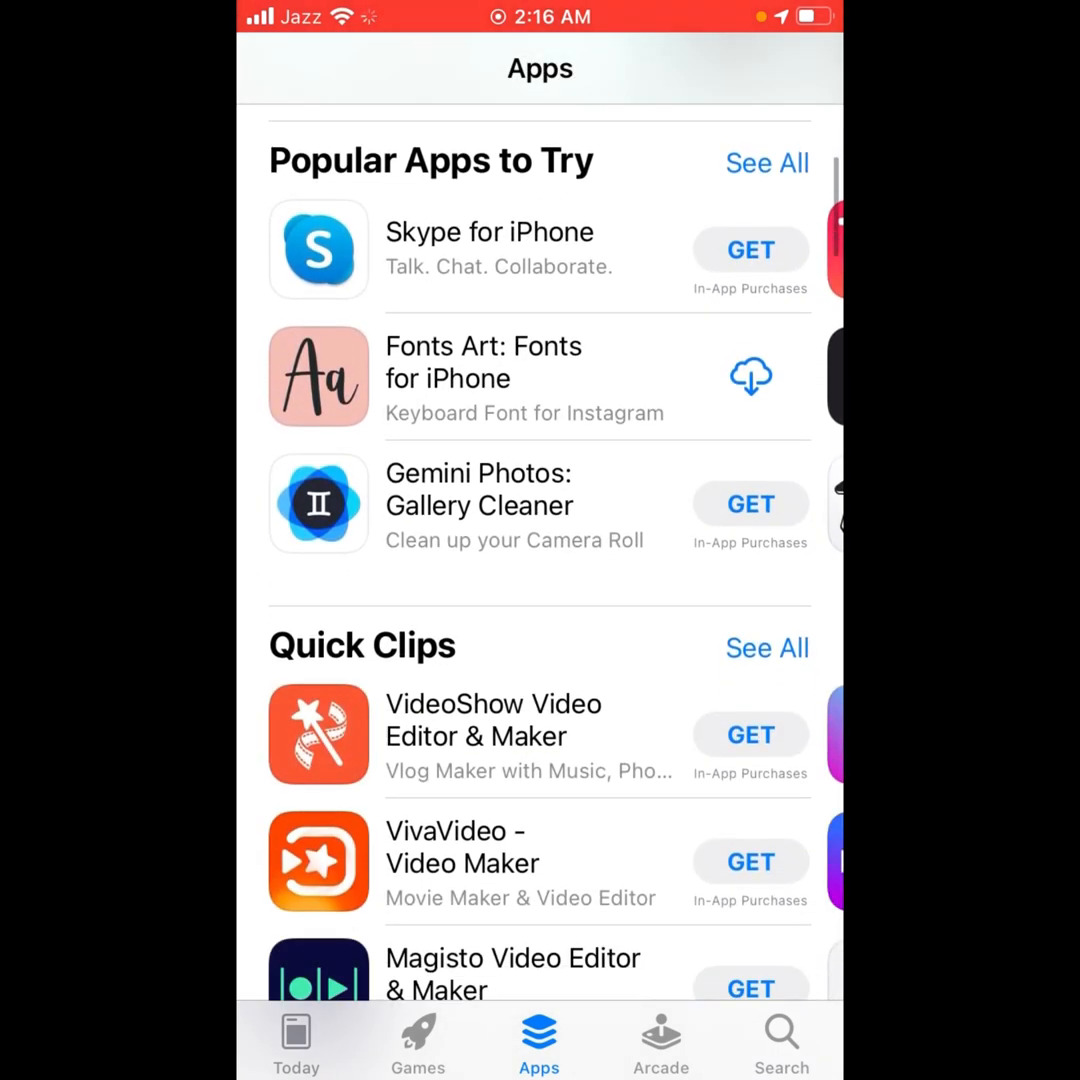
Download SnackVideo from the App Store Top Free list, no password needed
{"action": "scroll", "scroll_direction": "down", "scroll_amount": 3}
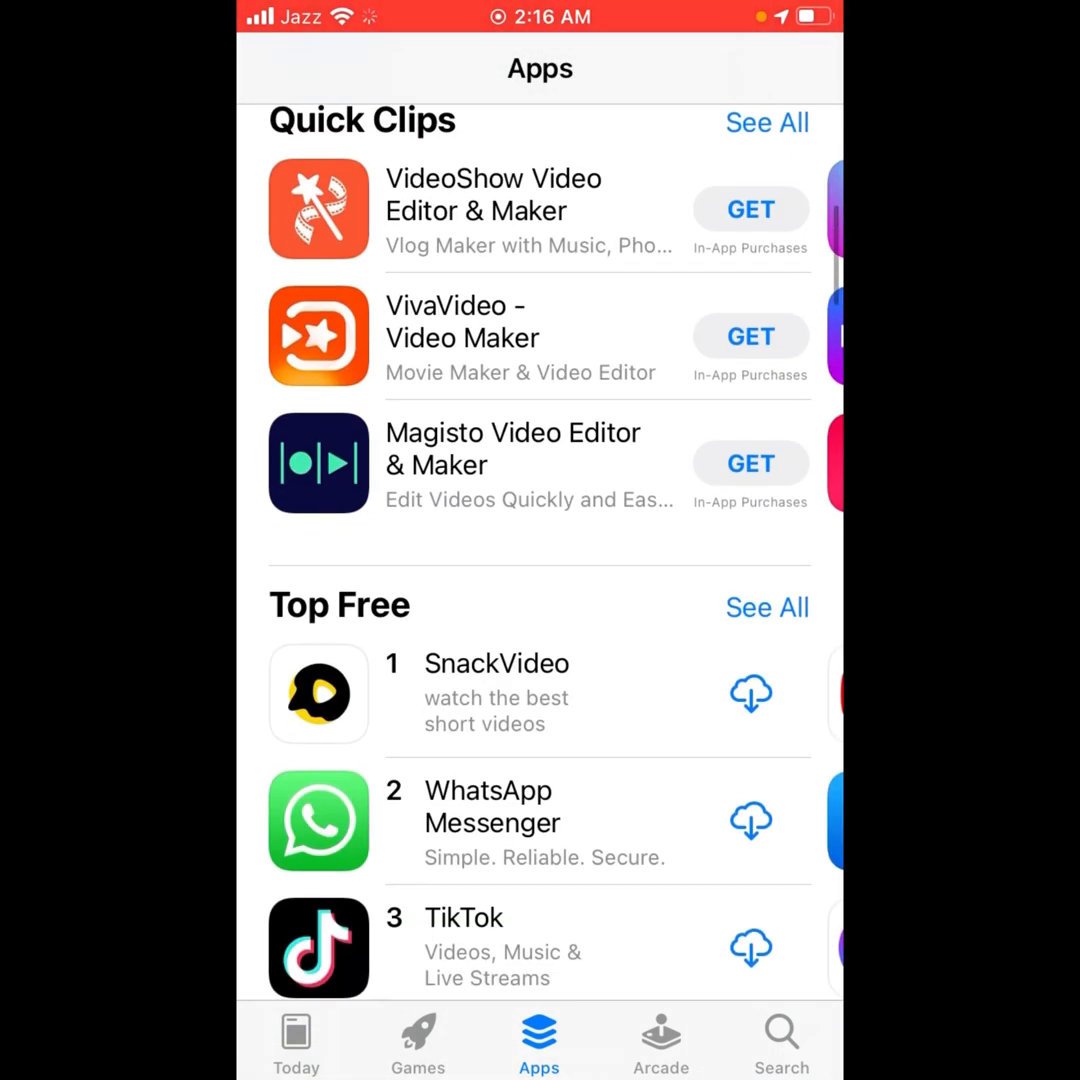
{"action": "left_click", "coordinate": [750, 693]}
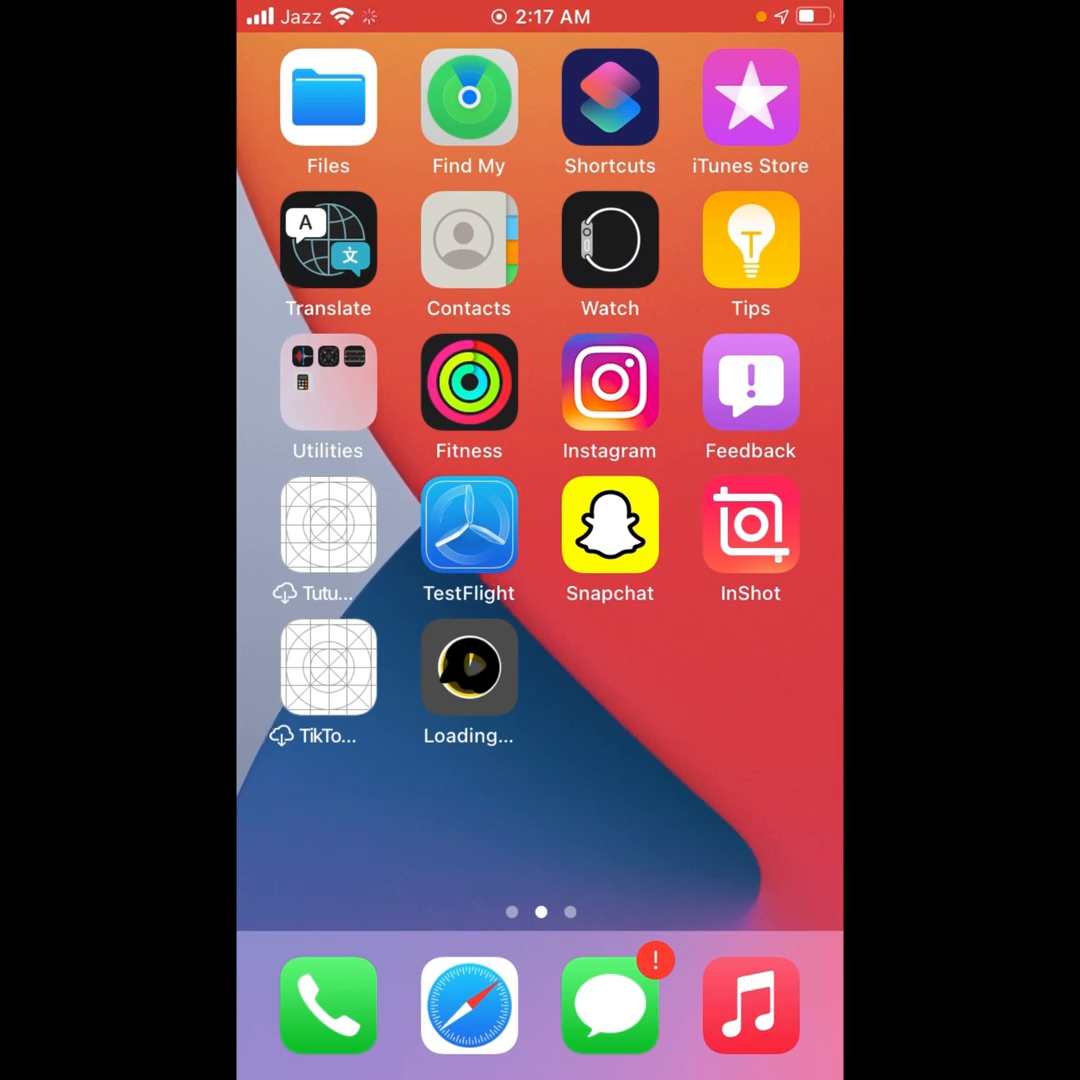
{"action": "scroll", "scroll_direction": "right", "scroll_amount": 3}
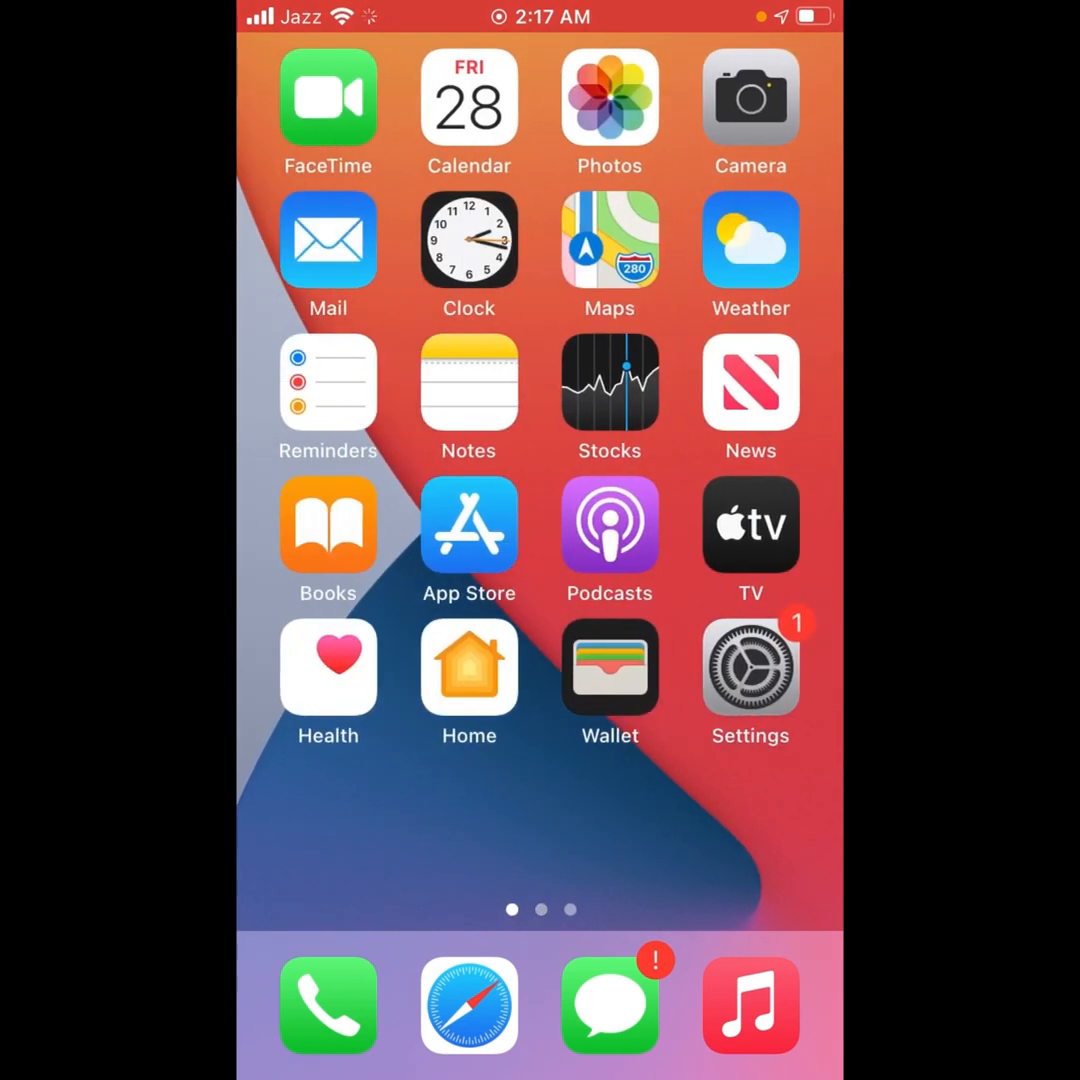